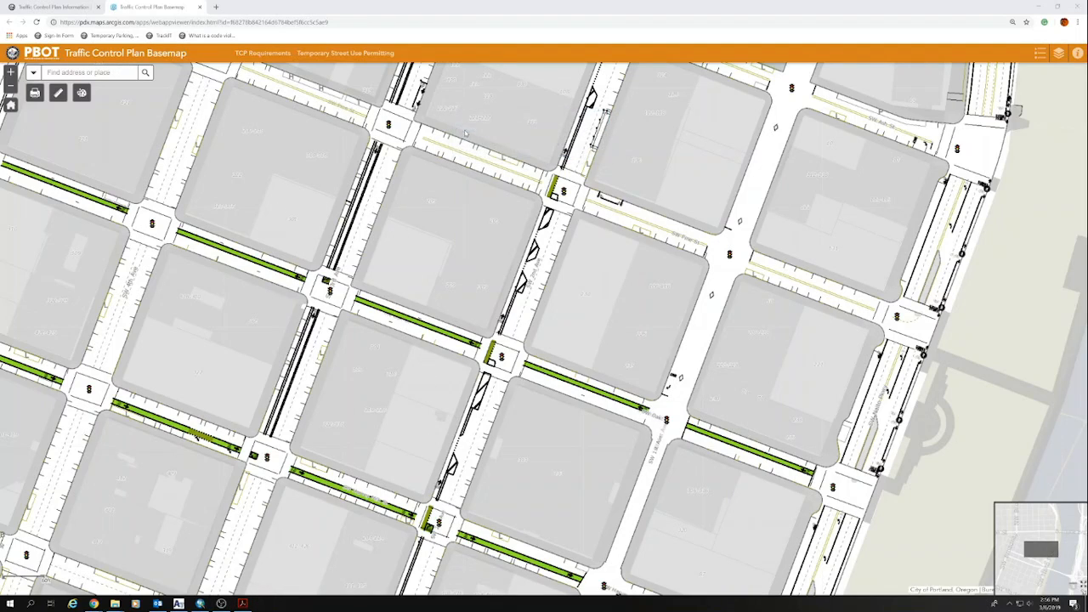
# Capture a rectangular snip of the downtown street blocks on the basemap
pyautogui.click(177, 603)
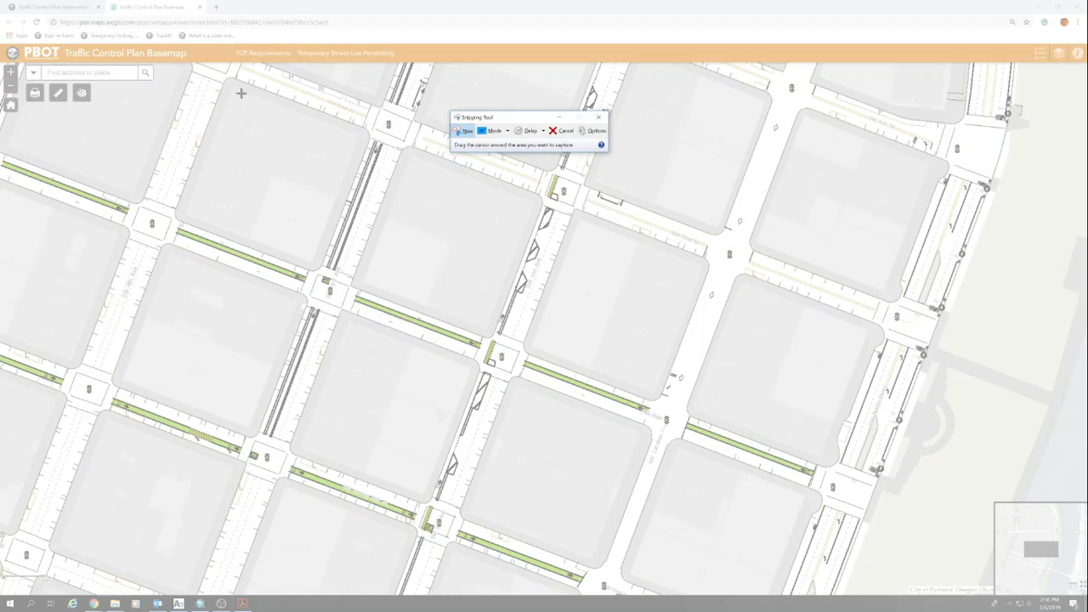
pyautogui.moveTo(221, 265)
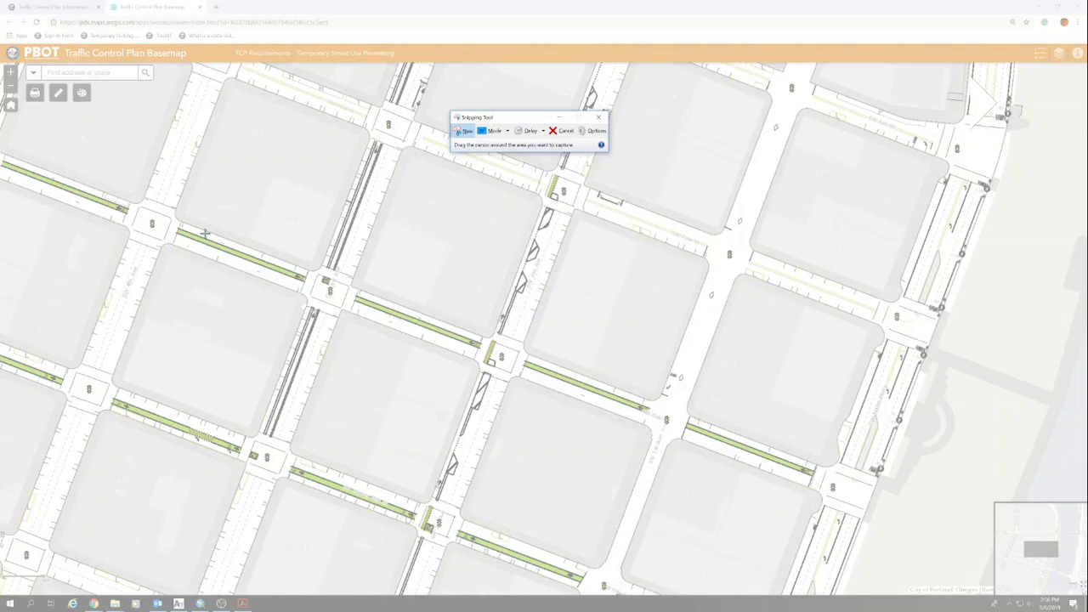
pyautogui.moveTo(179, 274); pyautogui.dragTo(684, 559)
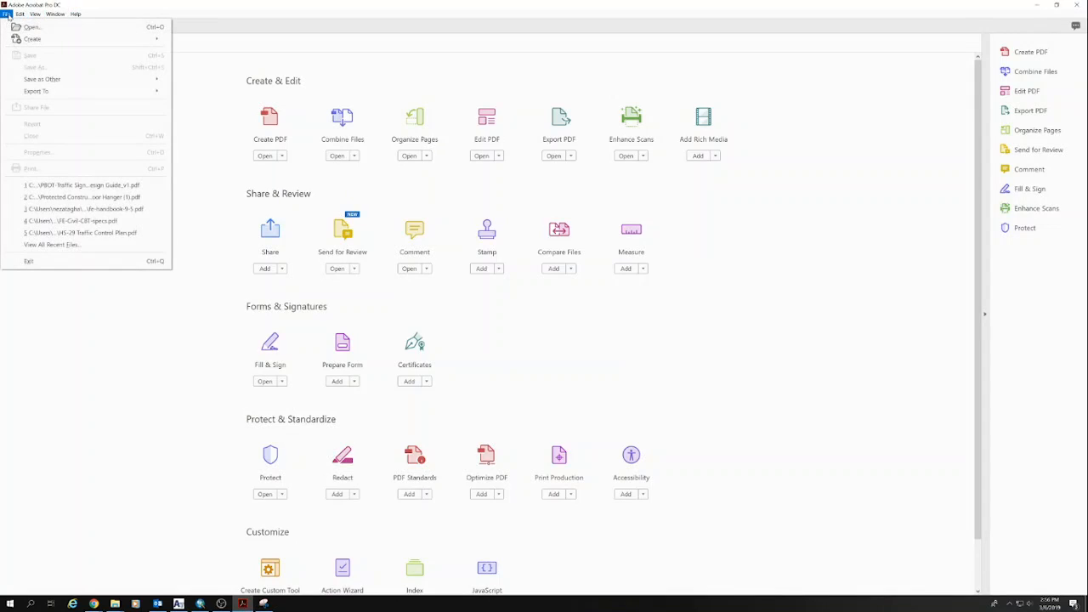
# Create a PDF from the clipboard containing the captured map image
pyautogui.click(33, 39)
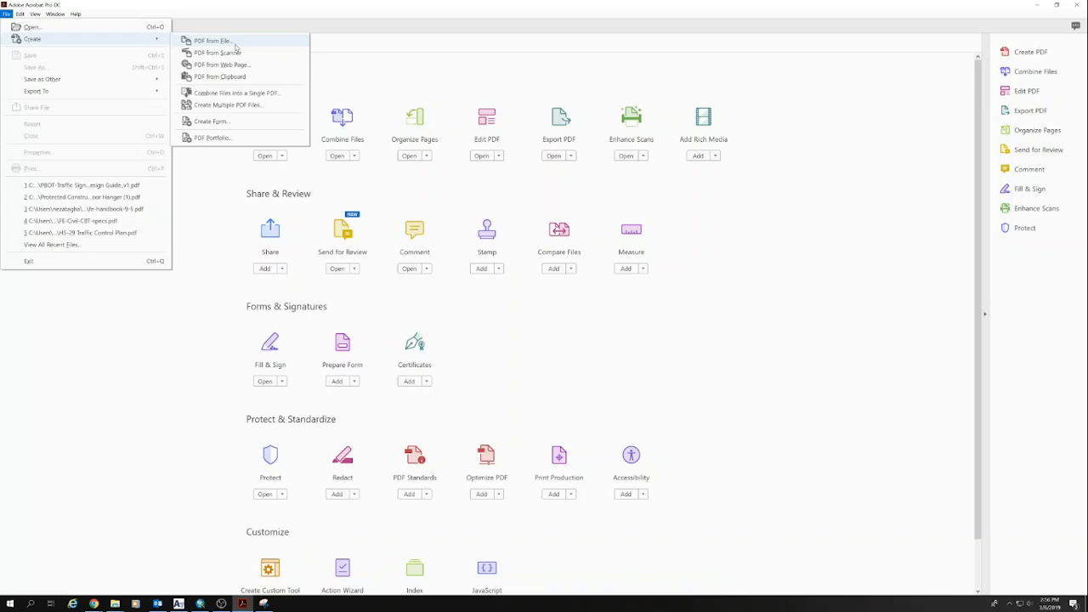
pyautogui.moveTo(219, 76)
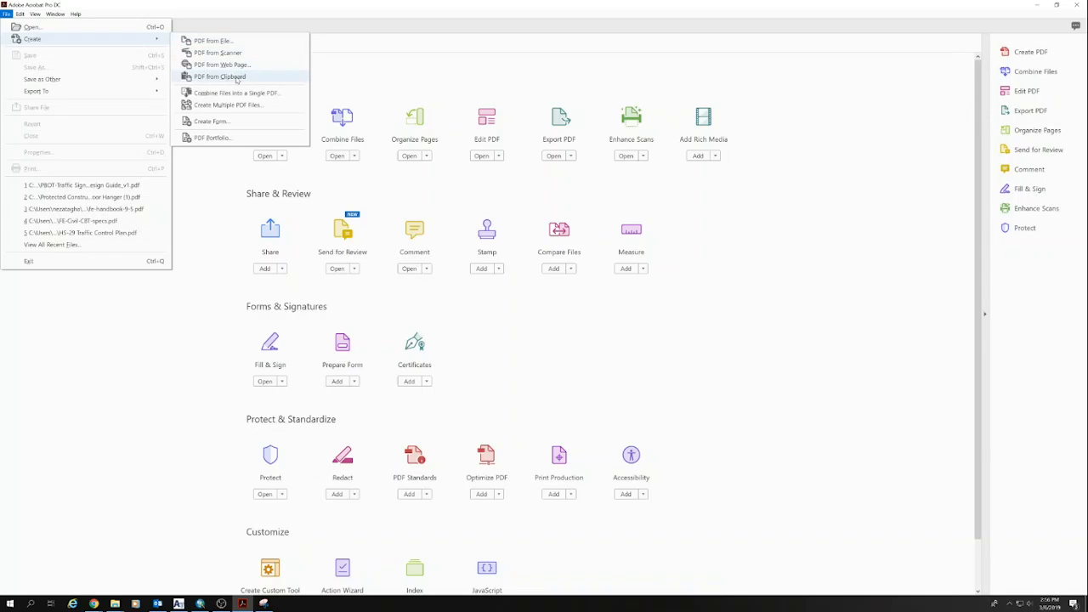
pyautogui.click(219, 76)
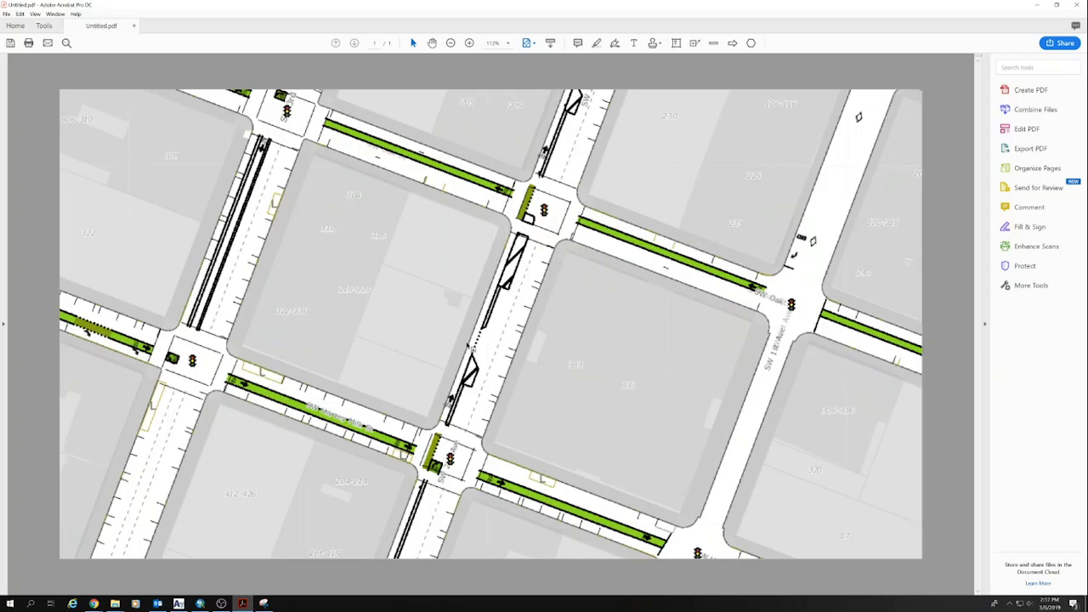
# Switch to the browser showing the PBOT Traffic Control Plan Information page
pyautogui.click(451, 43)
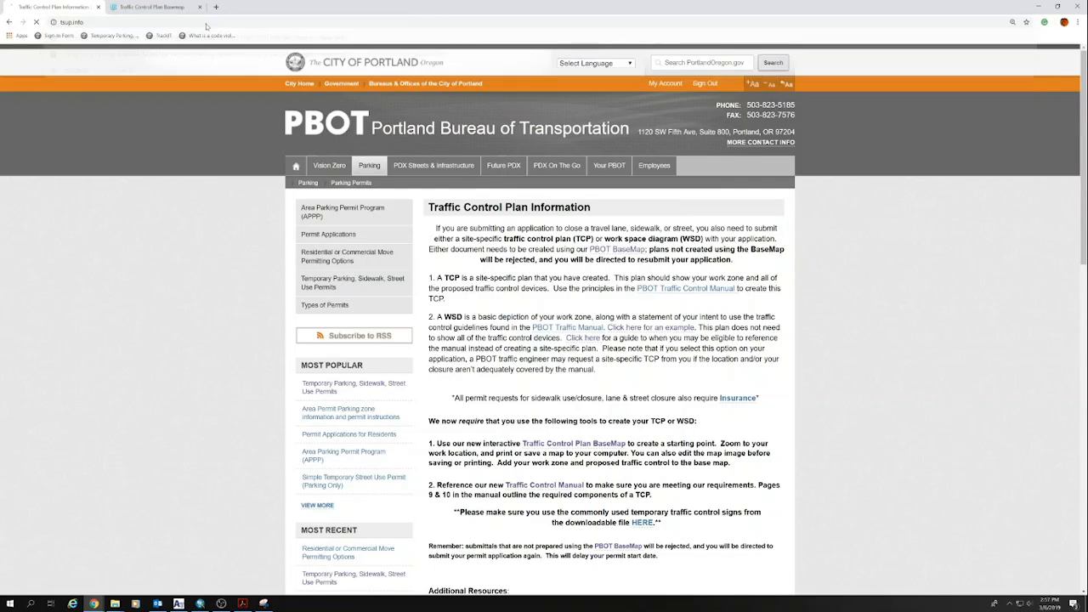
# Reach the Traffic Control Plans page via Temporary Street Use Permits and download the sign stamps file
pyautogui.click(345, 282)
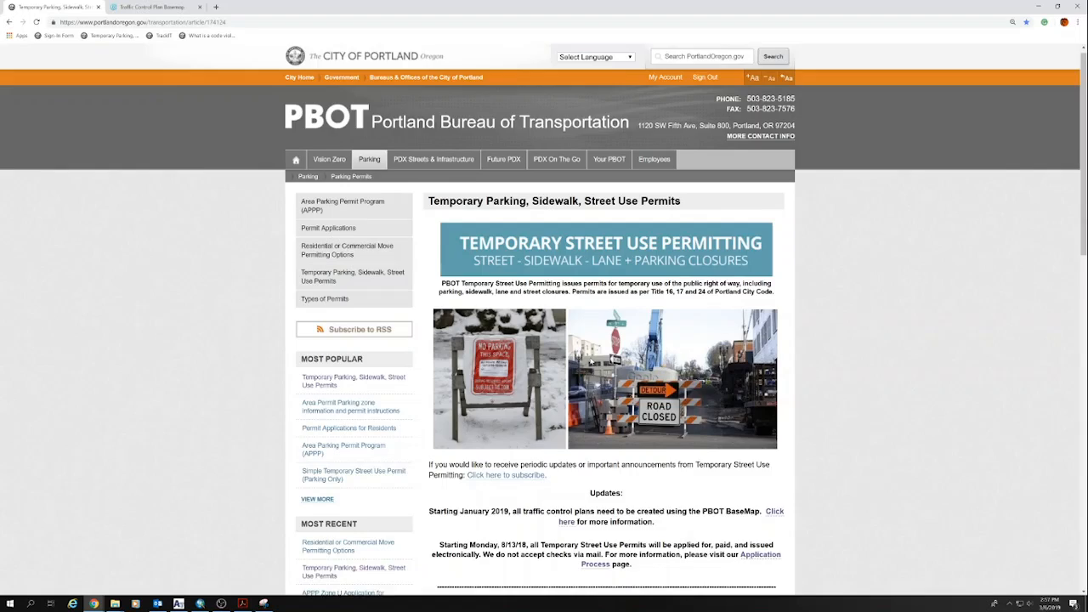
pyautogui.scroll(-3)
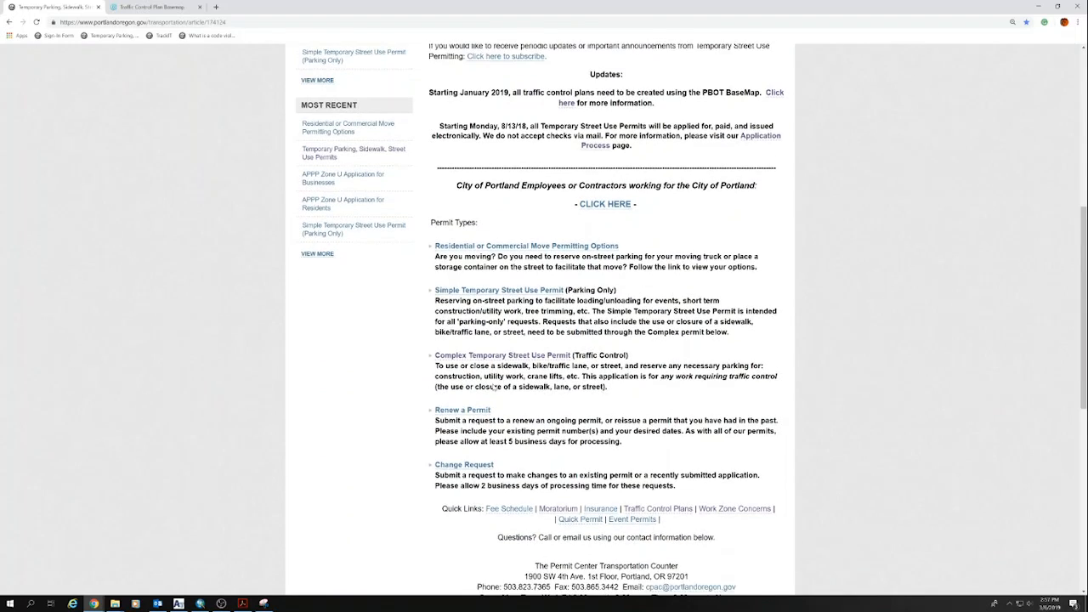
pyautogui.scroll(-3)
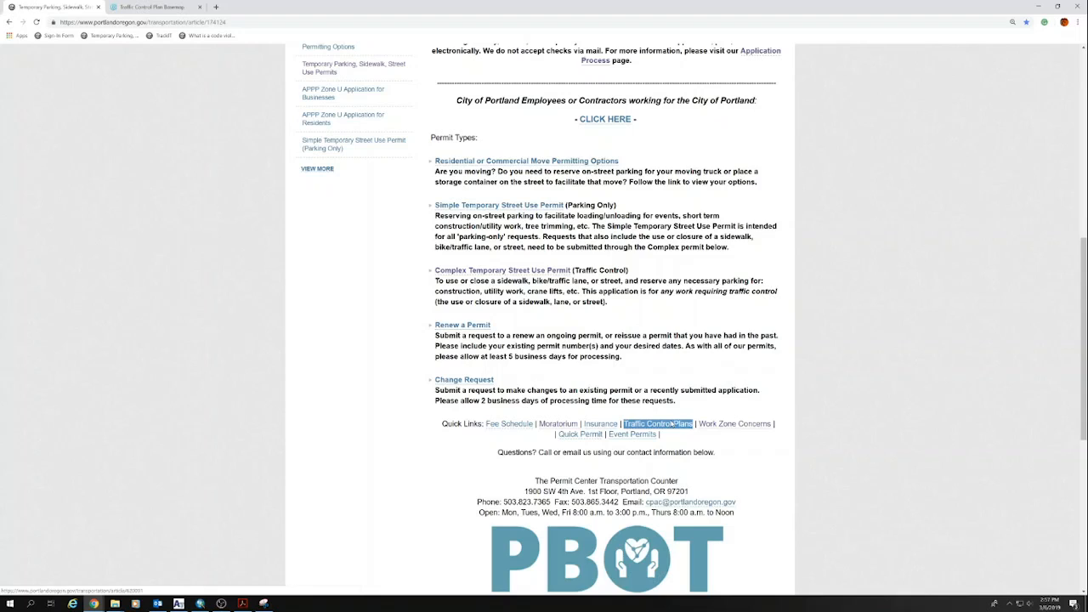
pyautogui.click(656, 423)
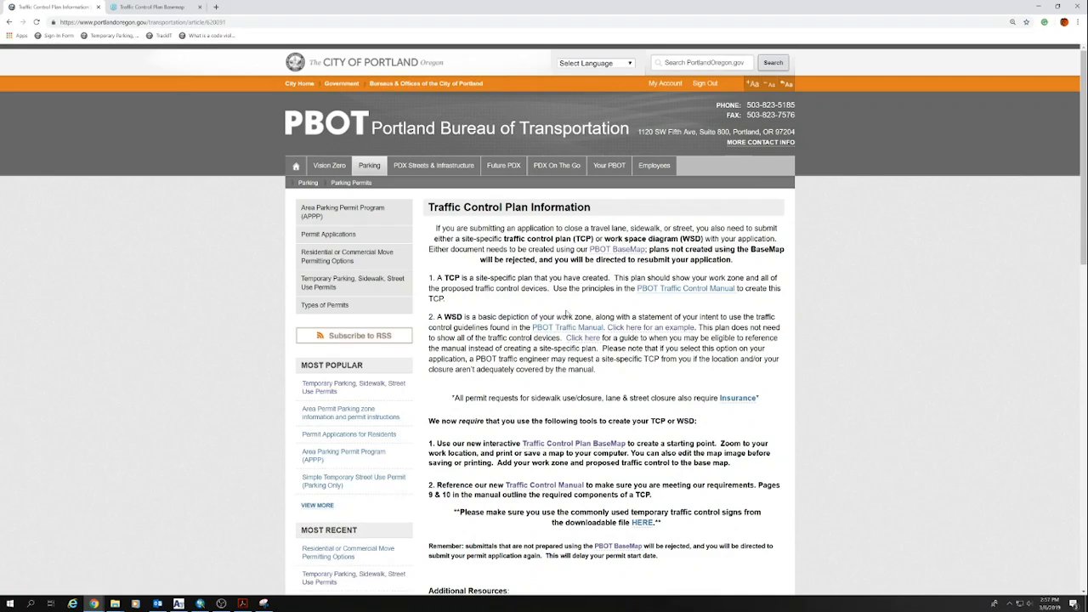
pyautogui.scroll(-3)
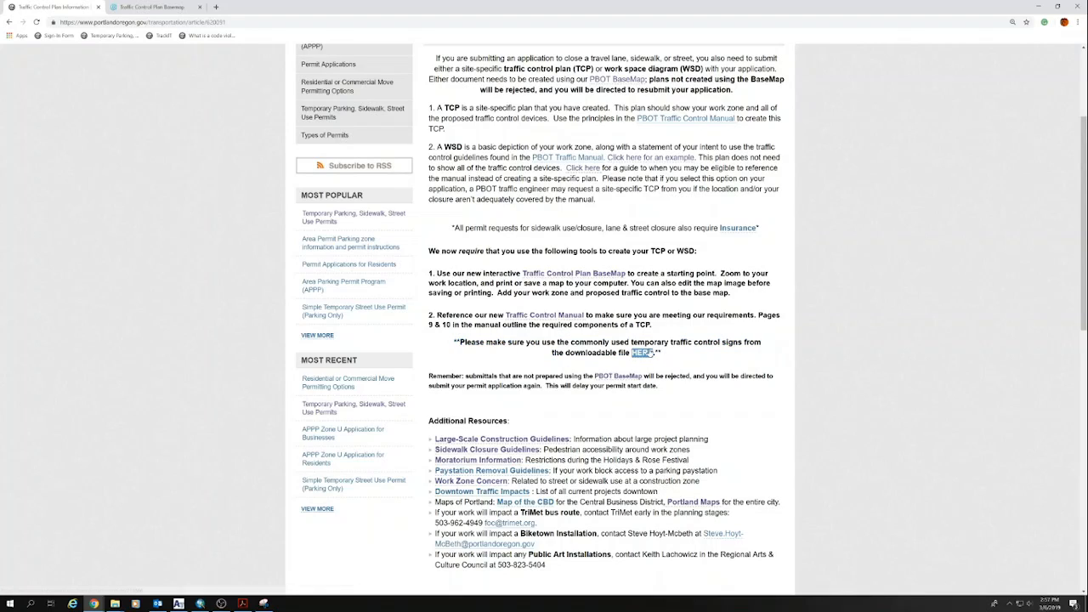
pyautogui.click(642, 352)
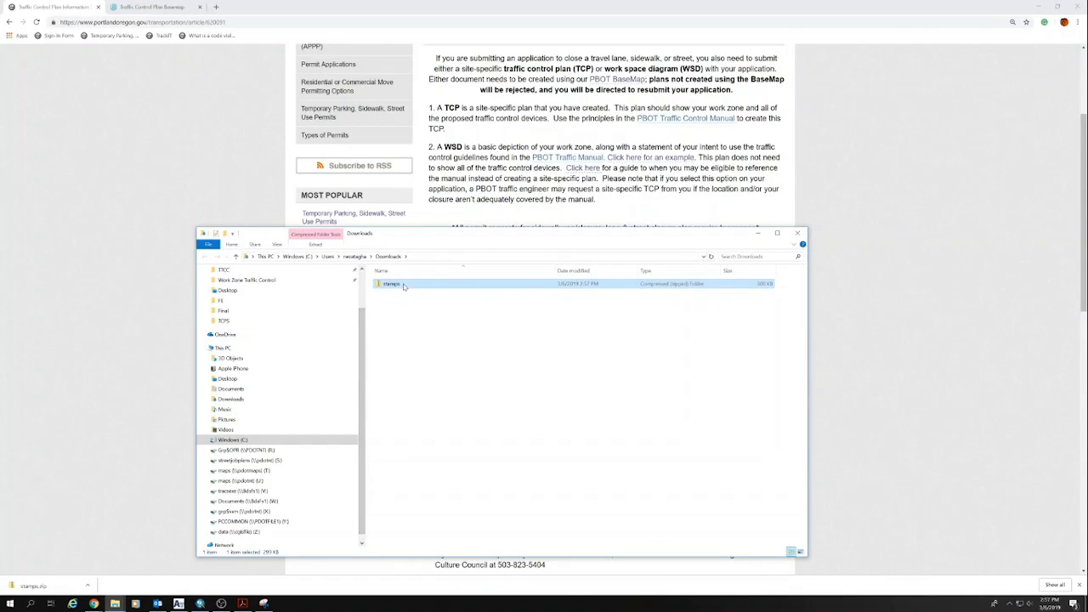
# Extract the downloaded stamps zip into its folder and copy its stamp PDFs
pyautogui.rightClick(391, 282)
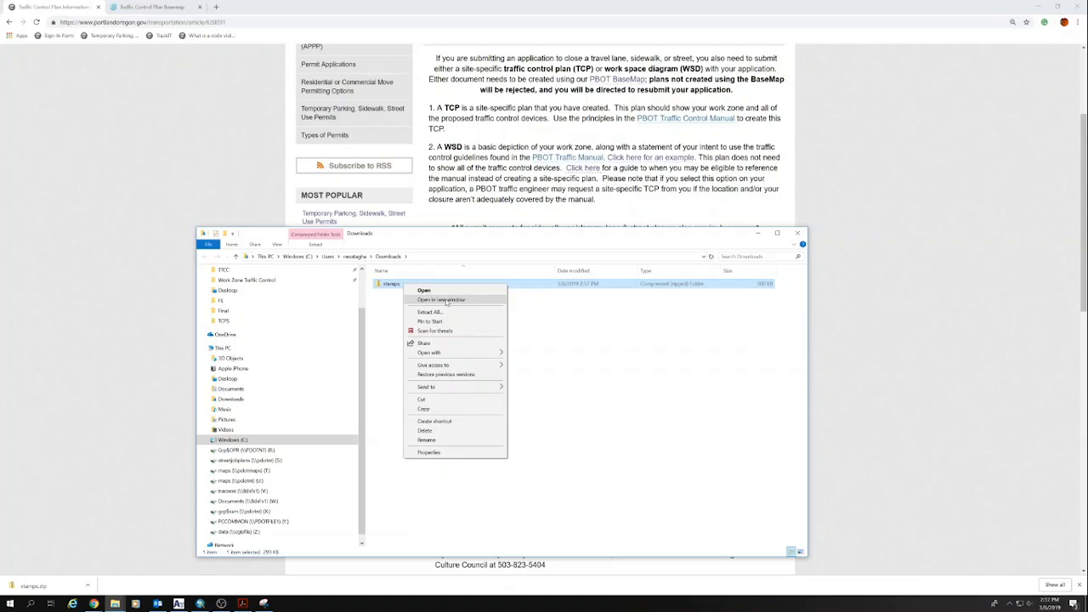
pyautogui.click(429, 313)
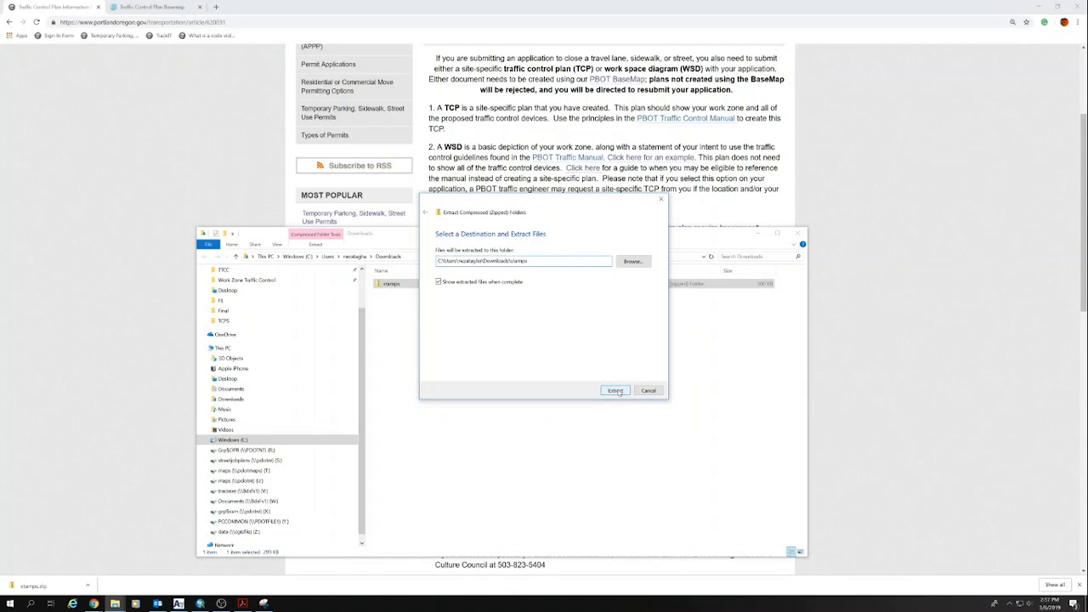
pyautogui.click(616, 390)
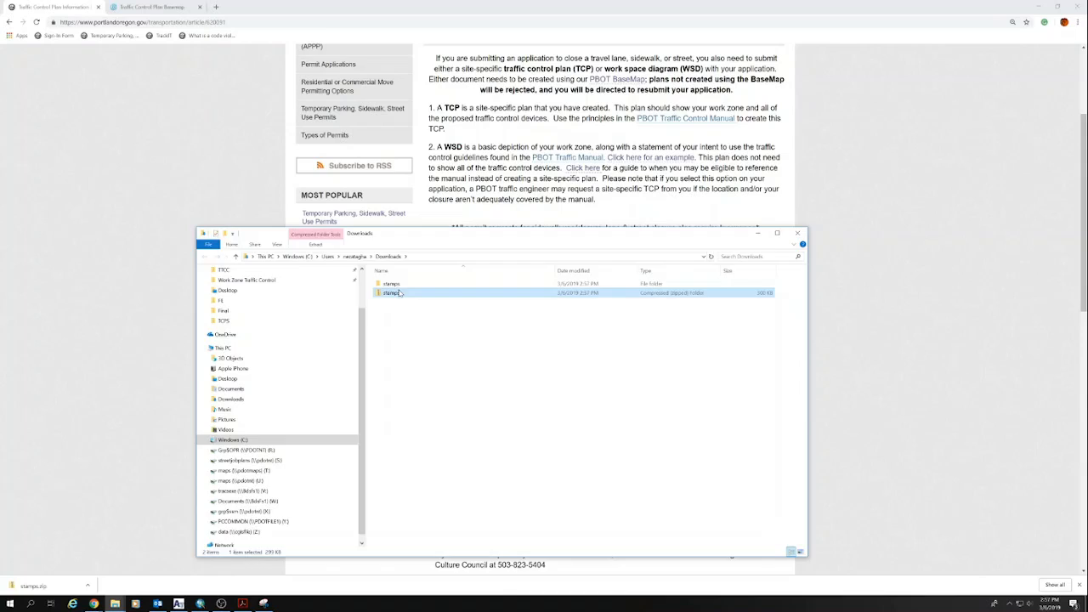
pyautogui.doubleClick(391, 282)
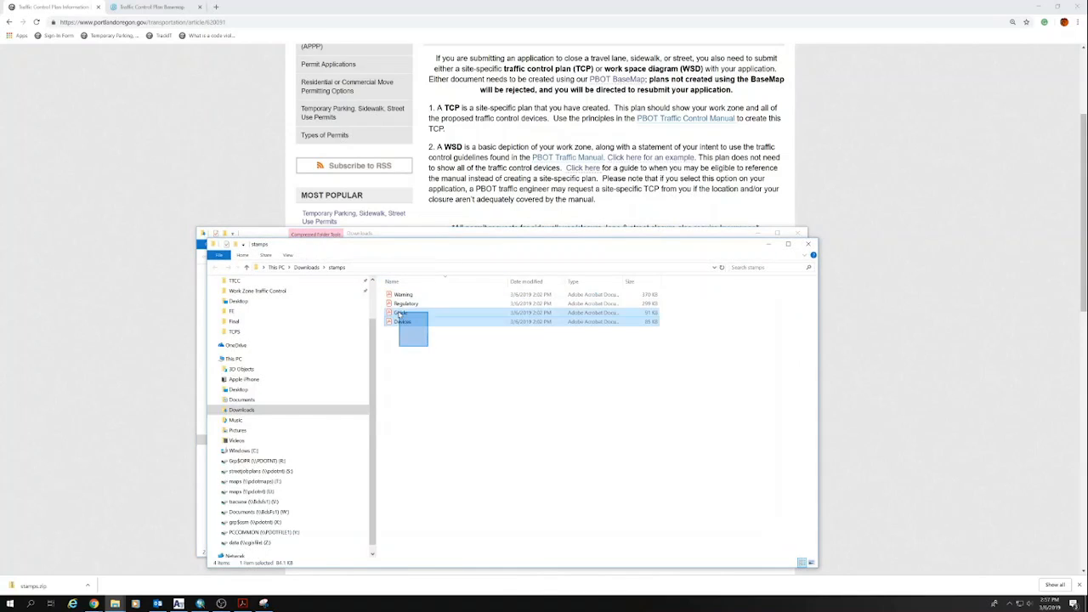
pyautogui.rightClick(401, 313)
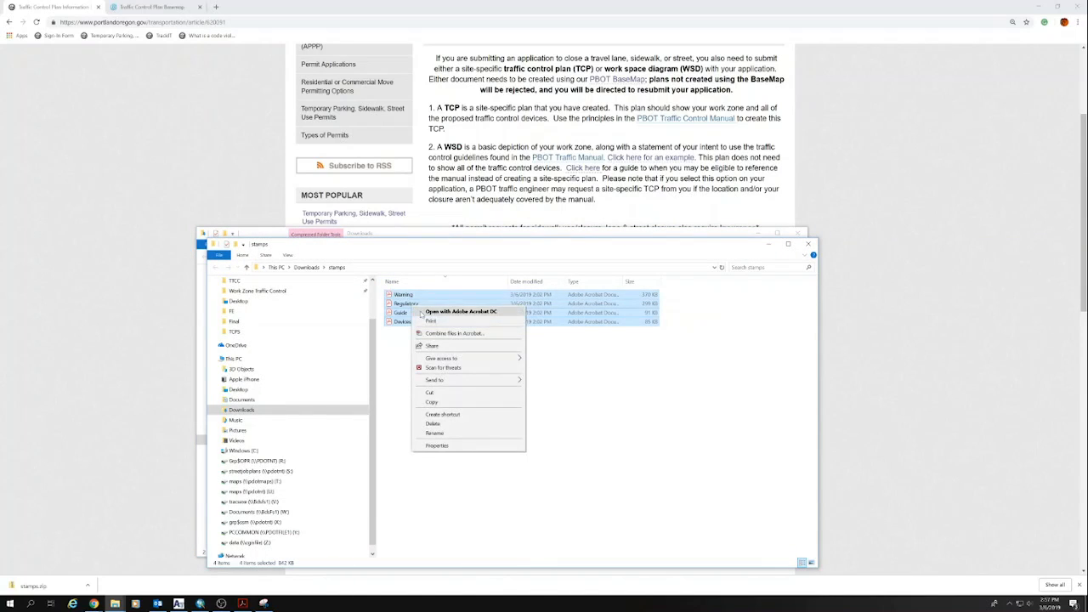
pyautogui.moveTo(479, 401)
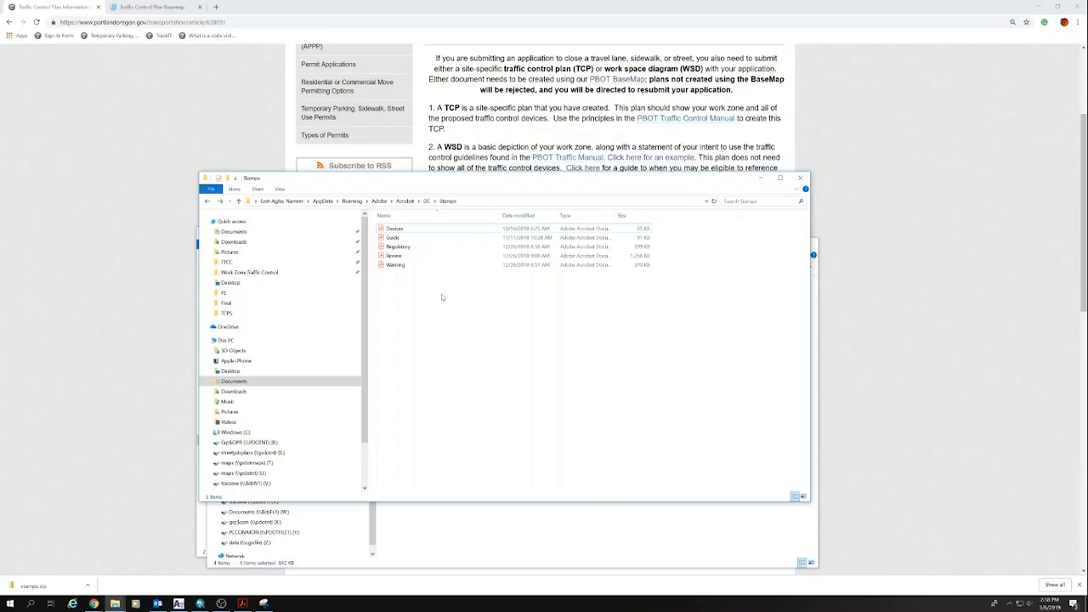
# Paste the copied stamp PDFs into Acrobat's AppData\Roaming\Adobe\Acrobat\DC\Stamps folder
pyautogui.rightClick(442, 296)
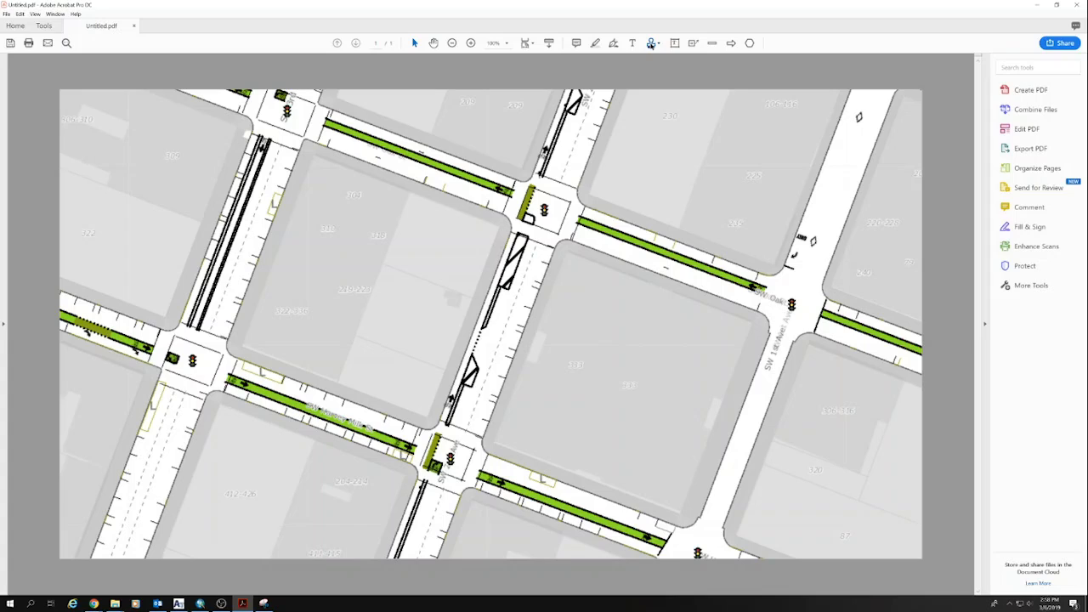
# Show the Stamps dropdown listing the new Devices, Guide, Regulatory, Review and Warning categories
pyautogui.click(651, 42)
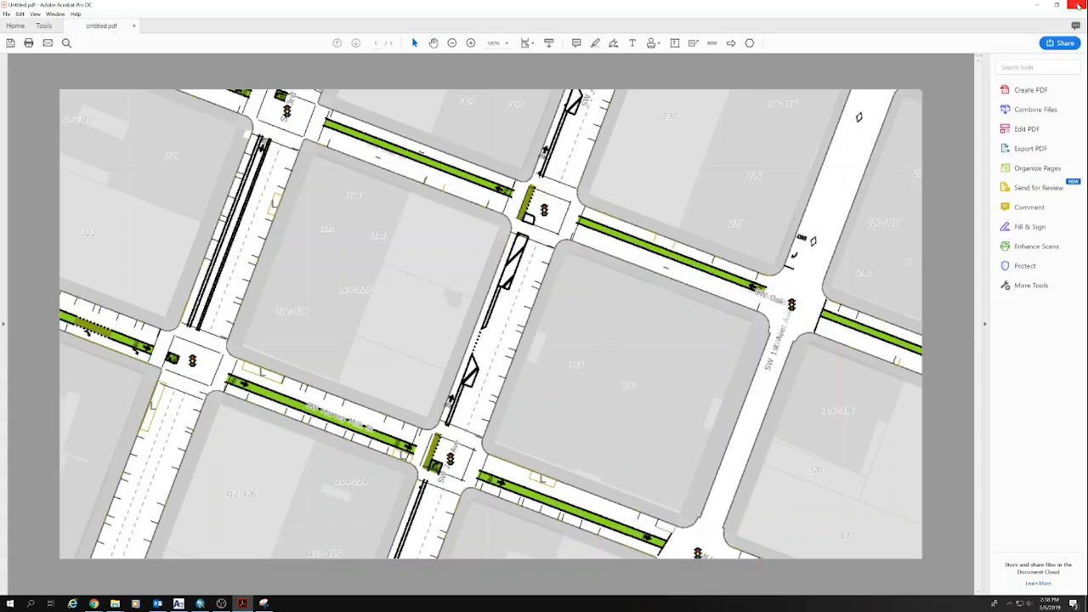
pyautogui.moveTo(647, 123)
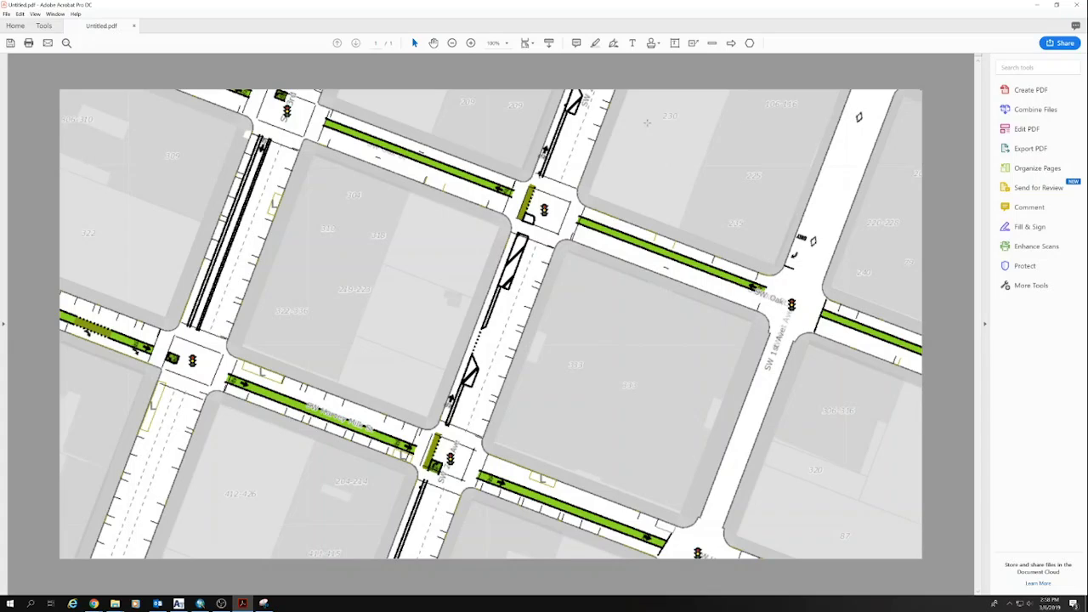
pyautogui.click(651, 42)
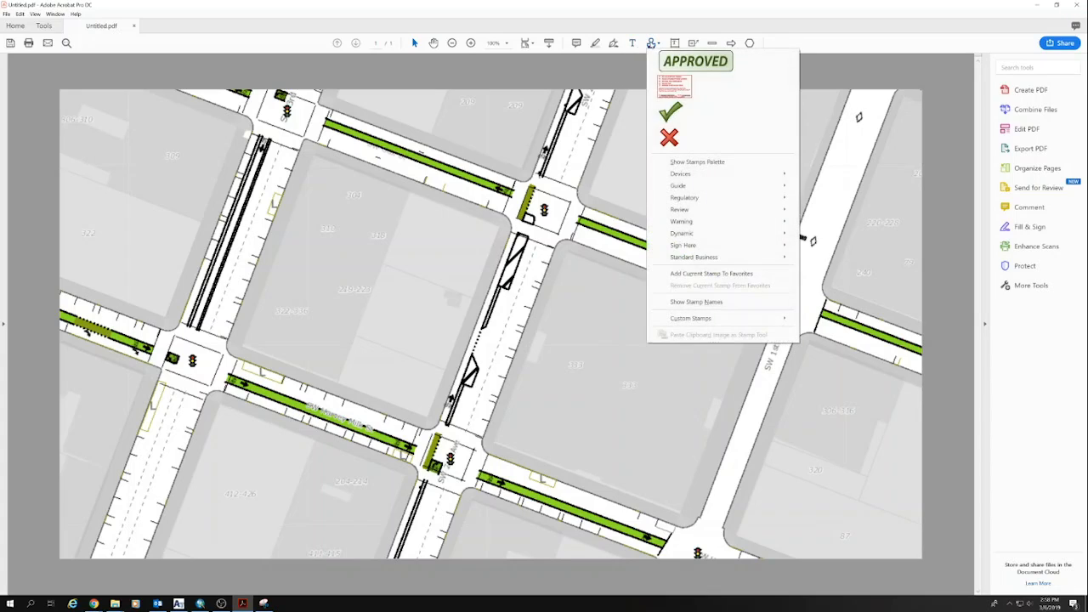
# Place a striped barricade device stamp on the block near the top centre of the map
pyautogui.click(678, 186)
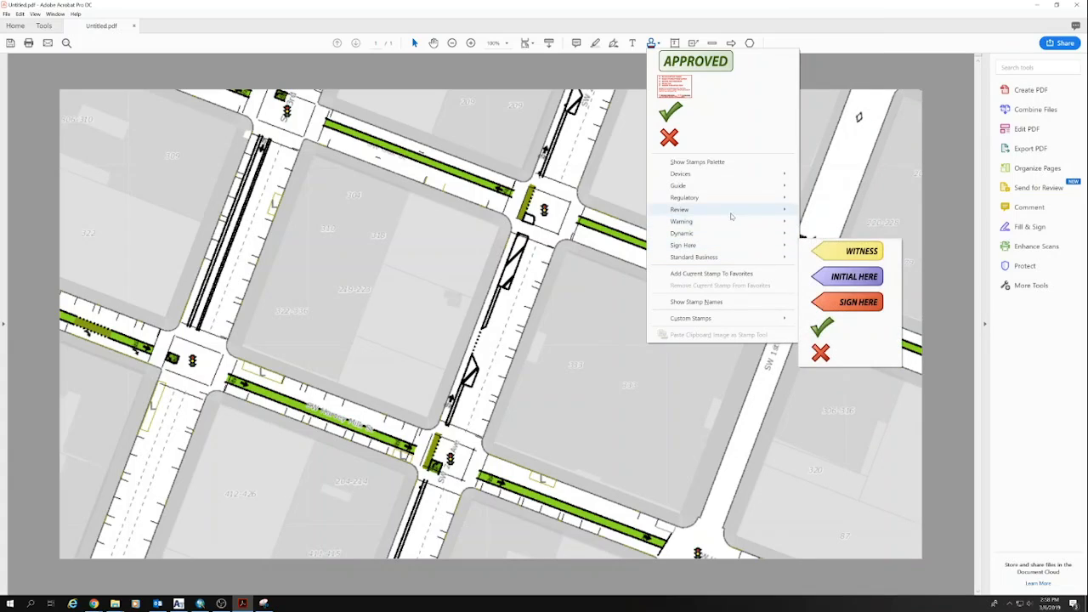
pyautogui.click(683, 197)
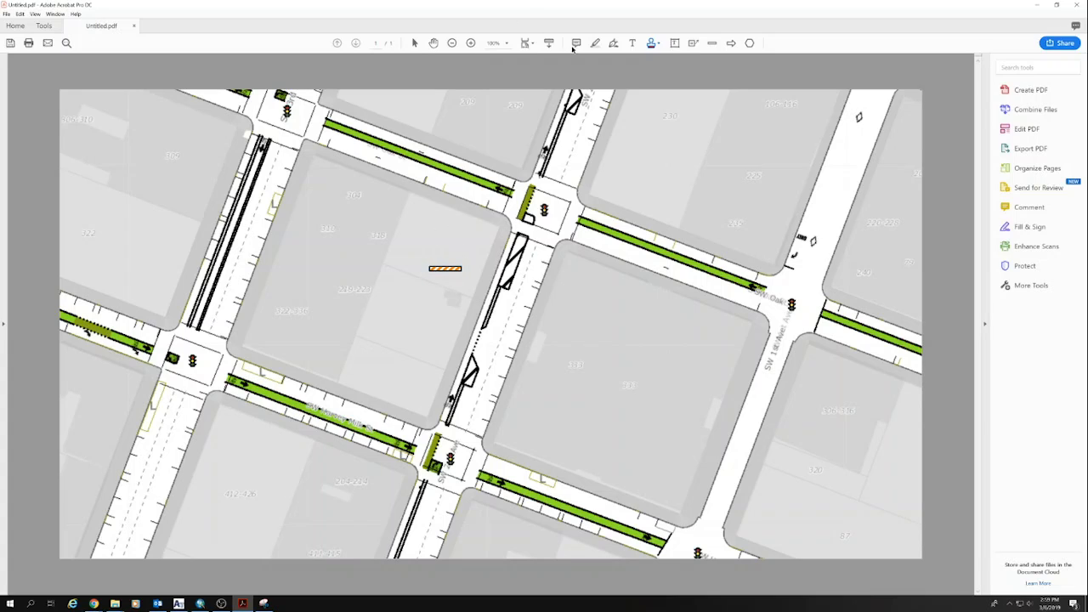
# Place an orange diamond road-work warning sign stamp on the upper-left block
pyautogui.click(651, 43)
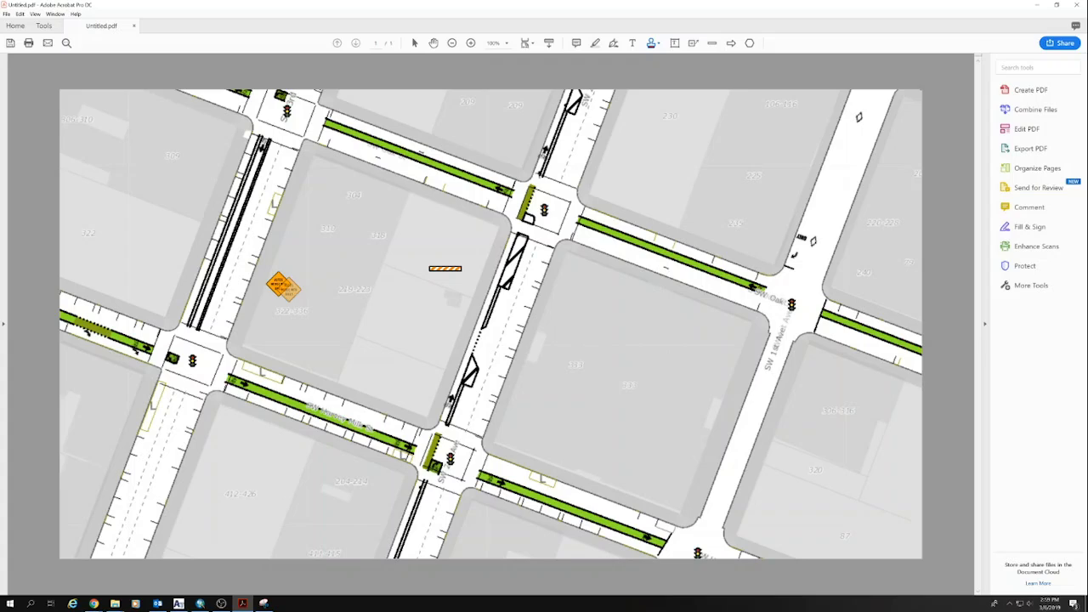
pyautogui.click(285, 289)
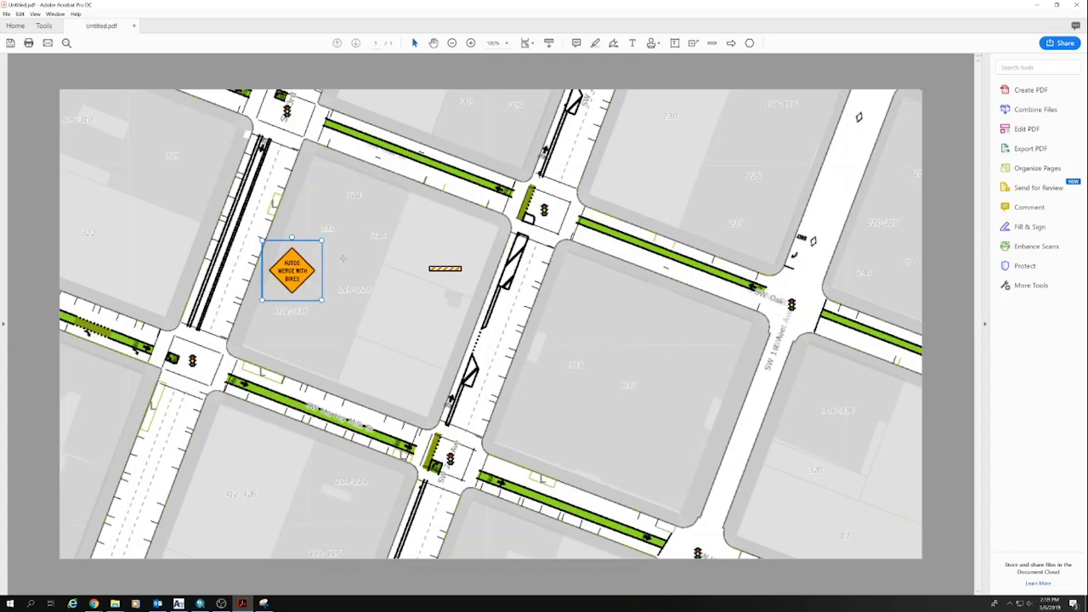